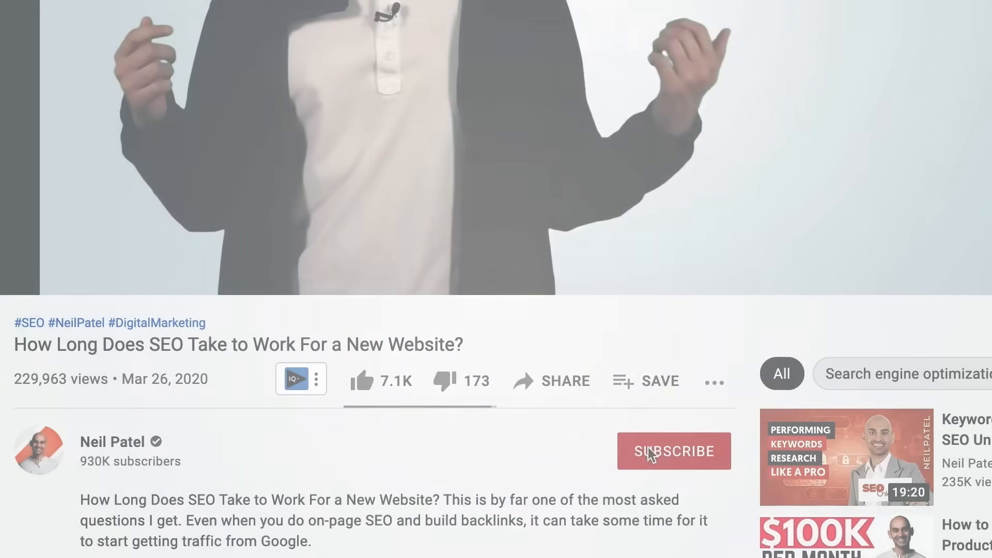
# Subscribe to the YouTube channel and turn on the notification bell.
pyautogui.click(674, 451)
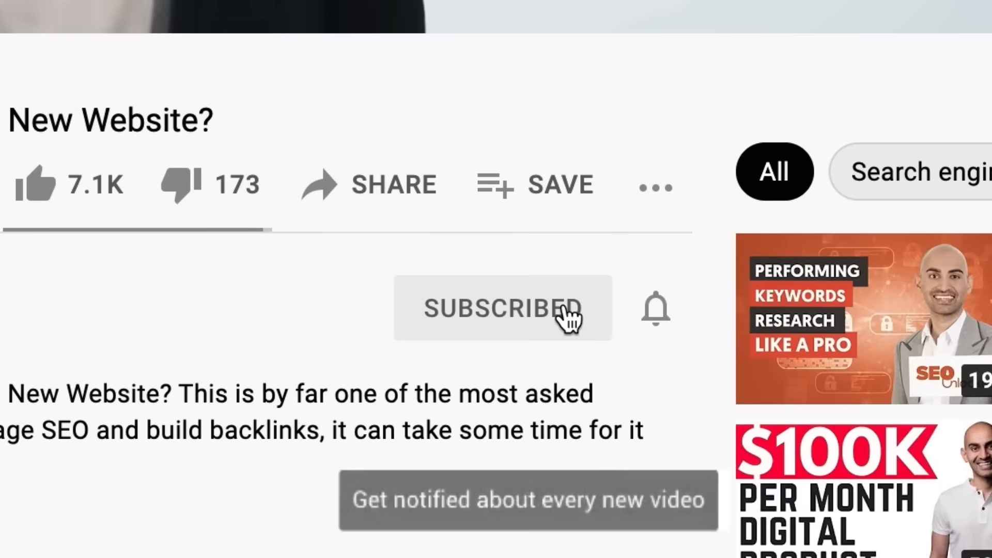
pyautogui.click(656, 310)
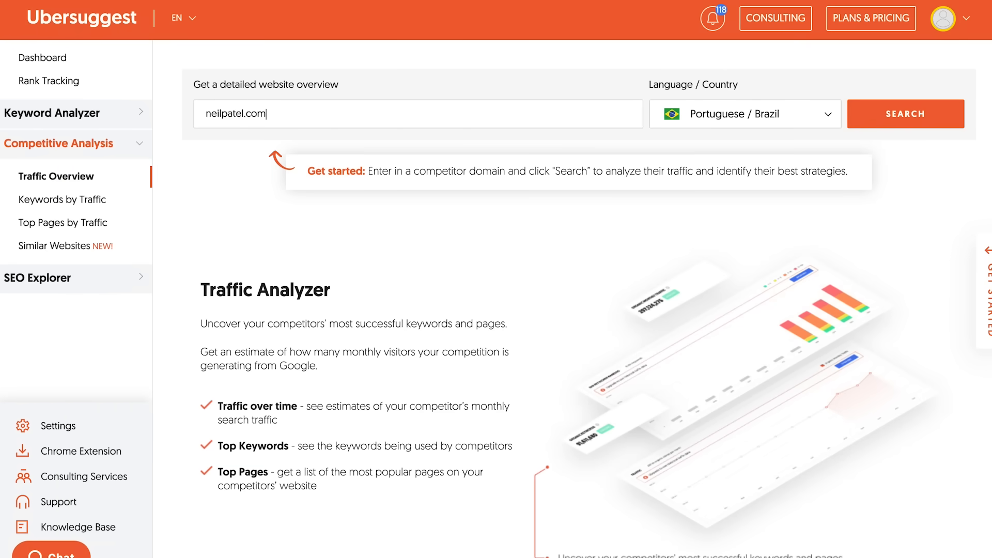
# Run the neilpatel.com Brazil overview and scroll down to the Top SEO Pages and SEO Keywords tables.
pyautogui.click(905, 113)
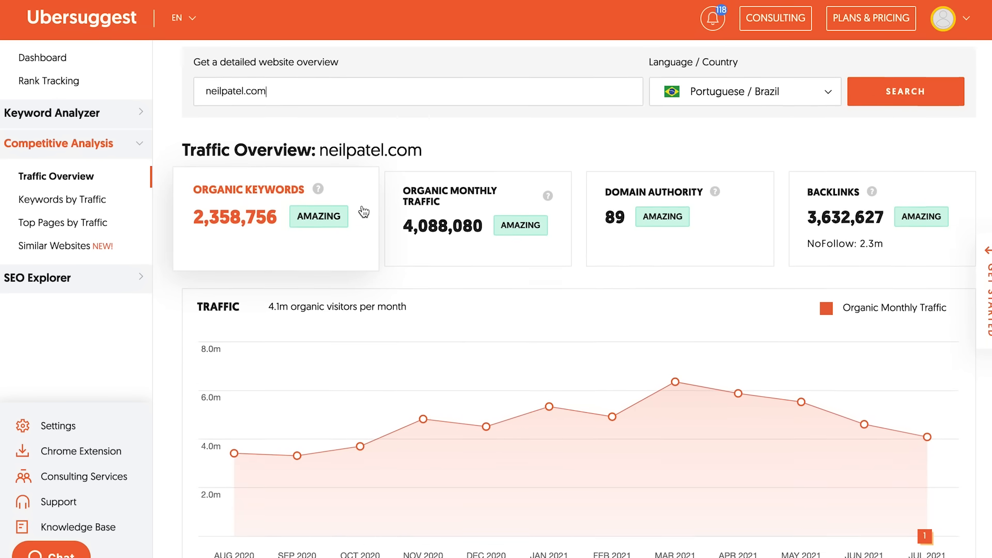
pyautogui.scroll(-3)
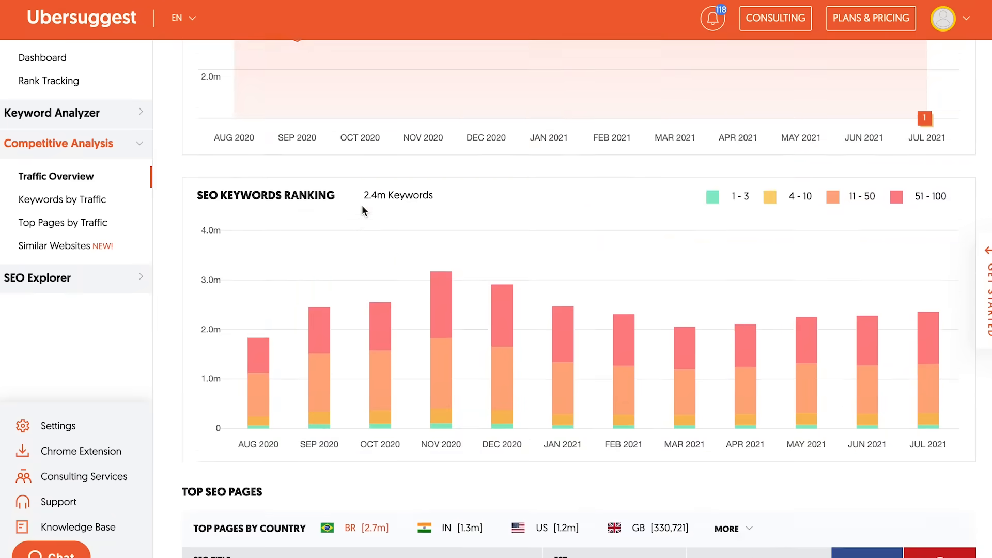
pyautogui.scroll(-3)
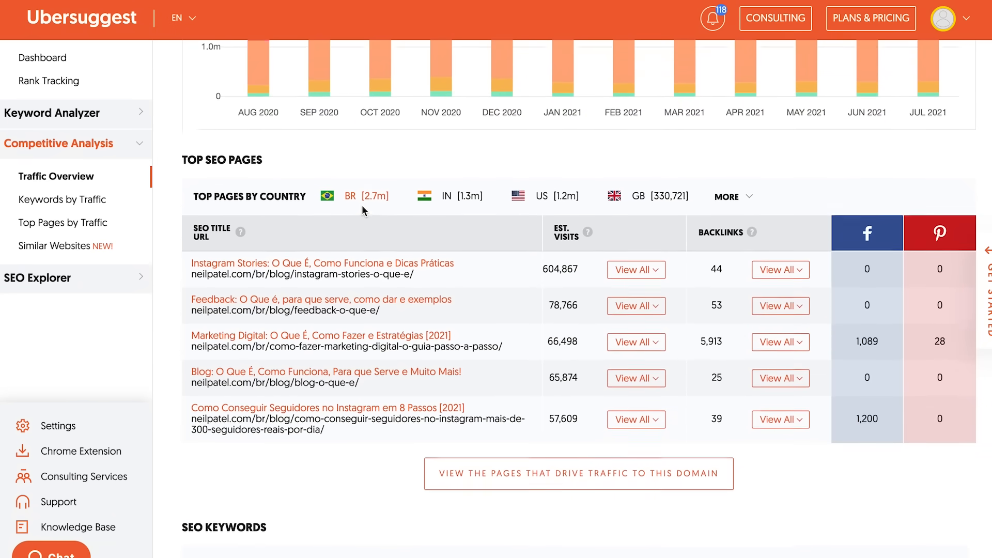
pyautogui.scroll(-3)
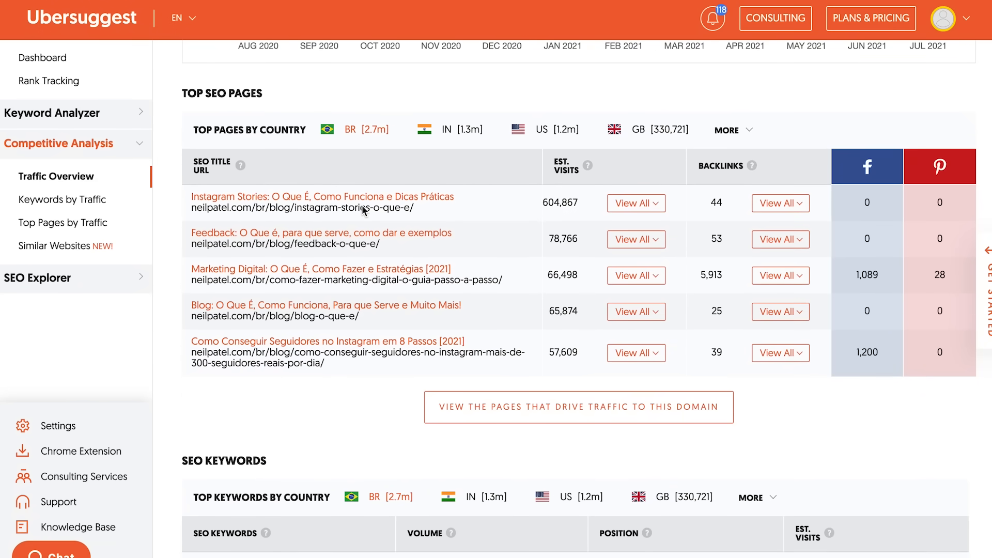
pyautogui.scroll(-3)
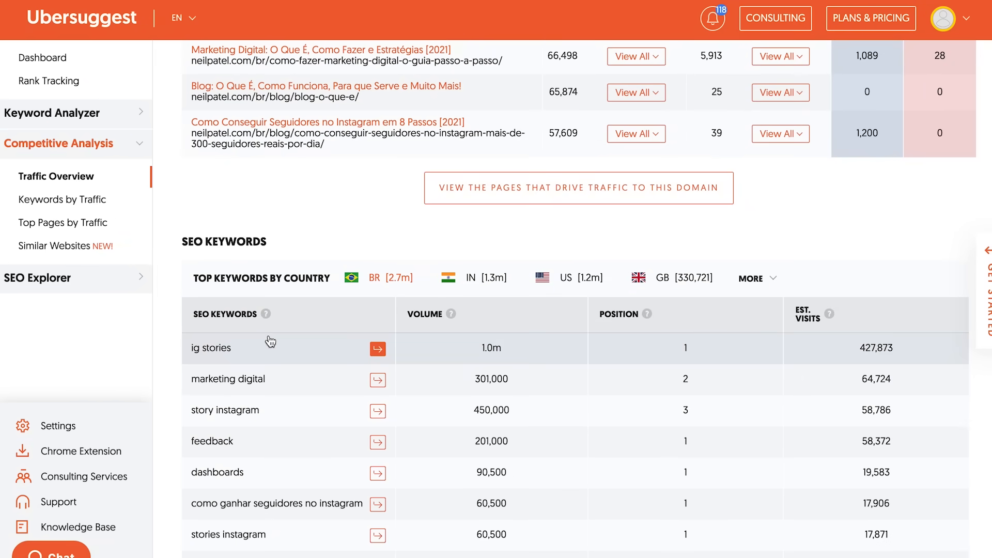
pyautogui.scroll(-3)
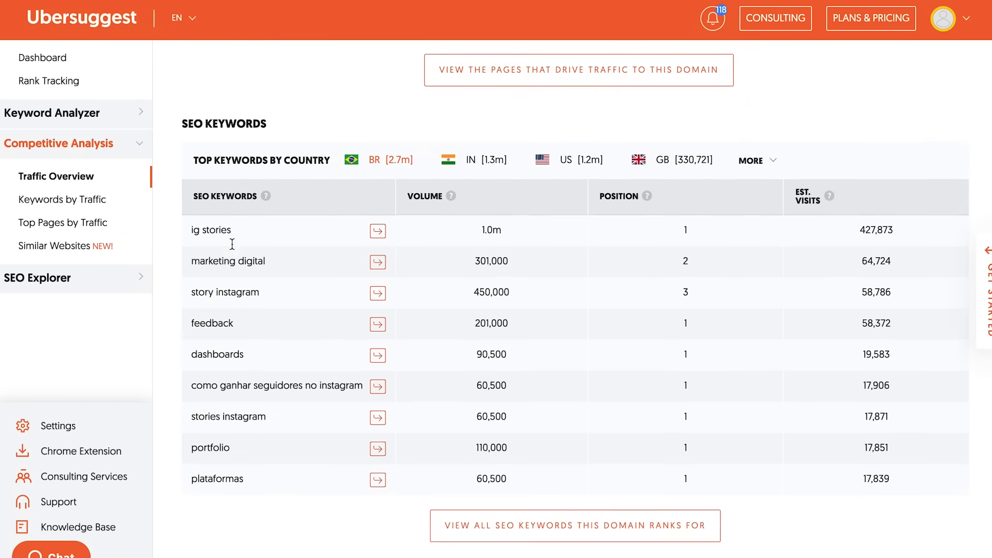
# List all 250 keywords neilpatel.com ranks for, with volume, position, visits and difficulty.
pyautogui.click(62, 200)
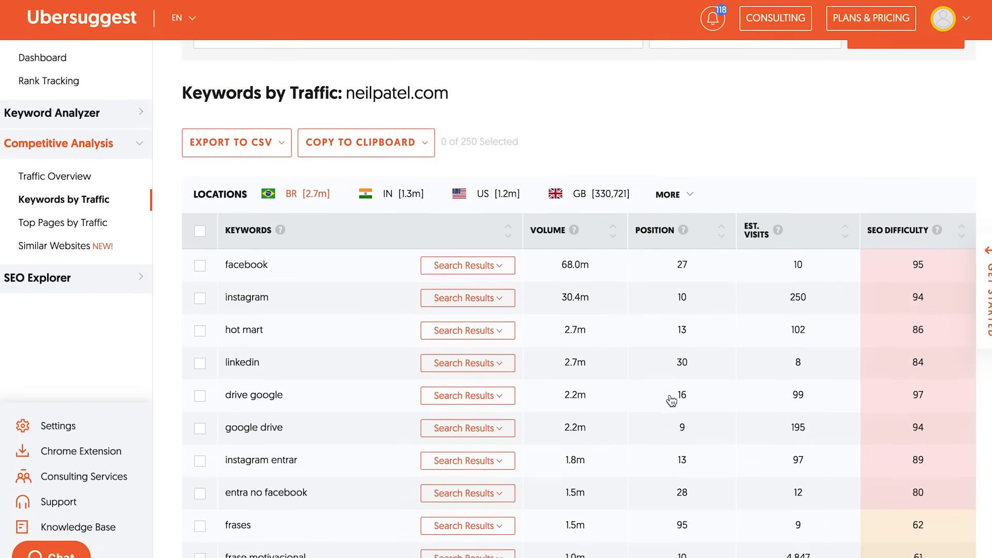
pyautogui.scroll(-3)
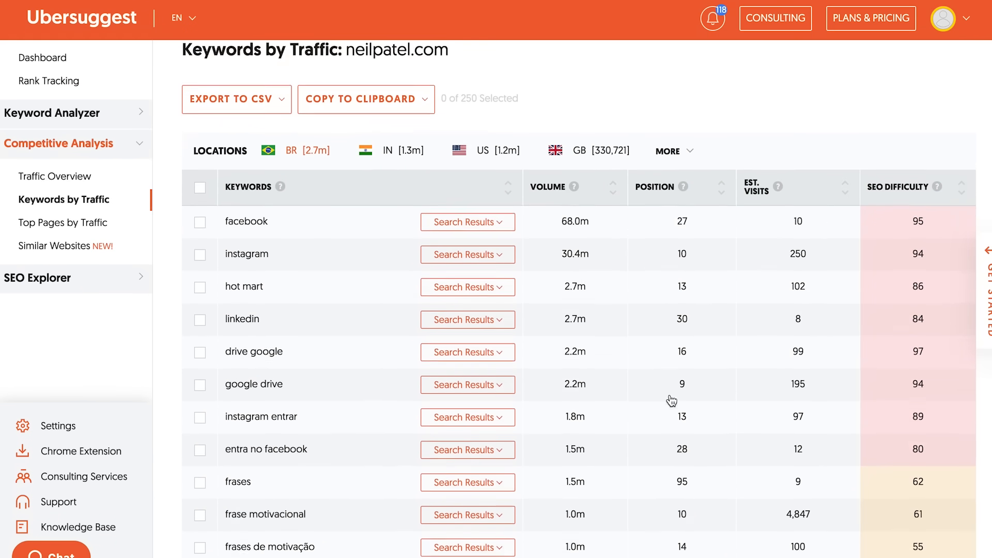
pyautogui.scroll(-3)
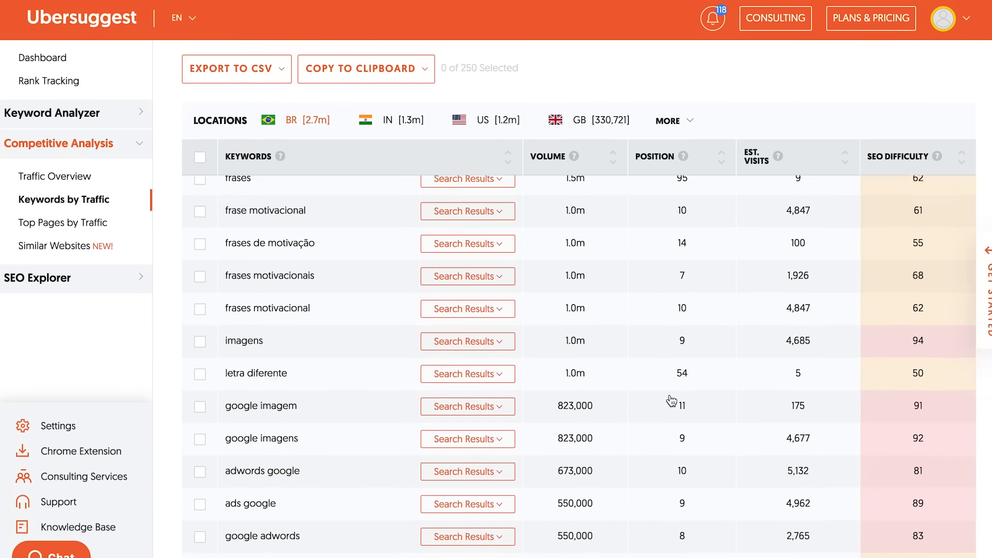
pyautogui.scroll(-3)
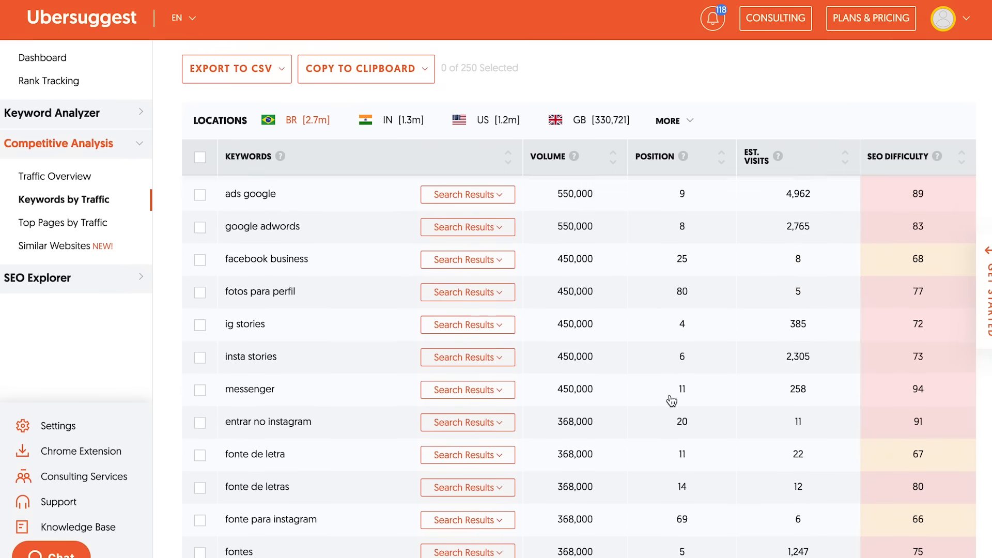
# View the Ubersuggest page's 3,046 backlinks from Top Pages by Traffic, then open Similar Websites.
pyautogui.click(63, 223)
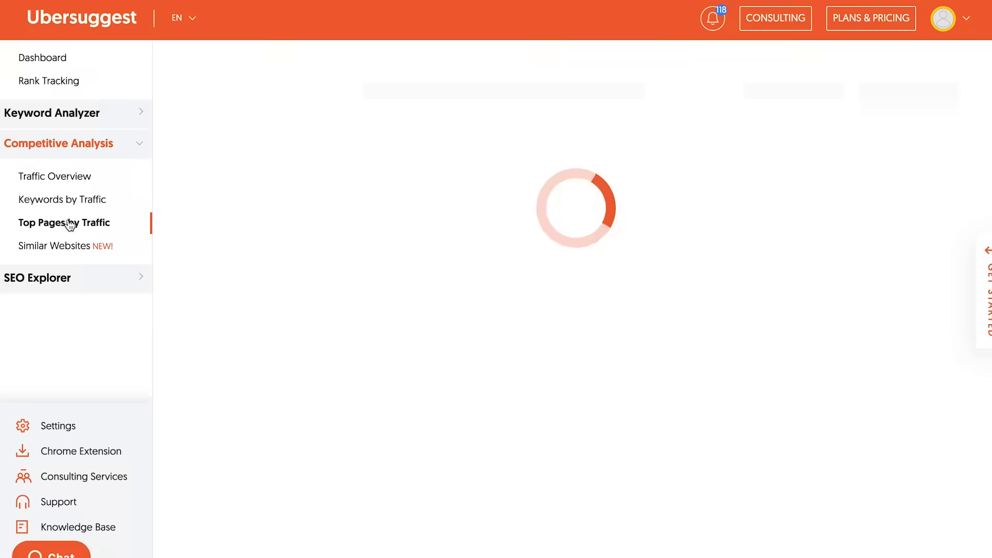
pyautogui.click(63, 222)
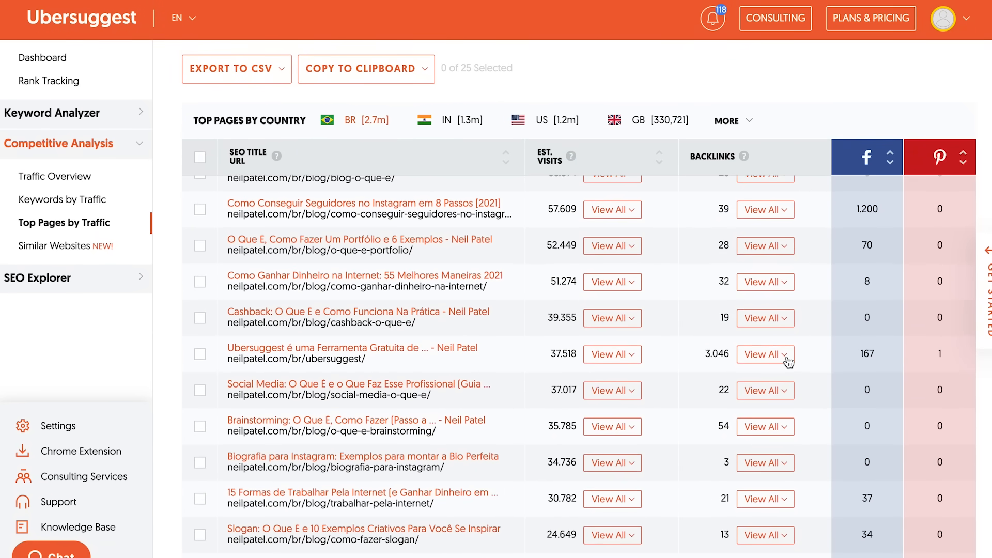
pyautogui.click(765, 354)
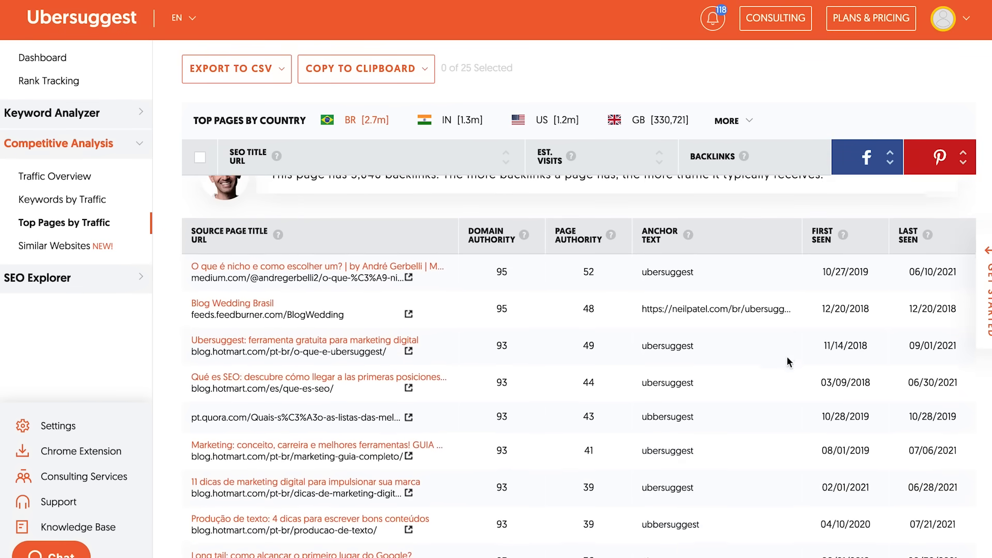
pyautogui.scroll(-3)
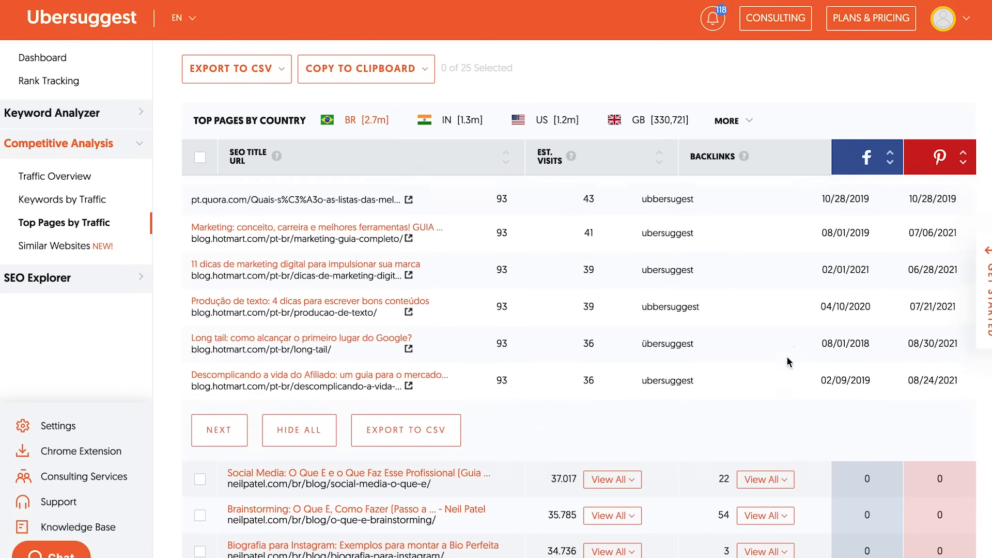
pyautogui.scroll(-3)
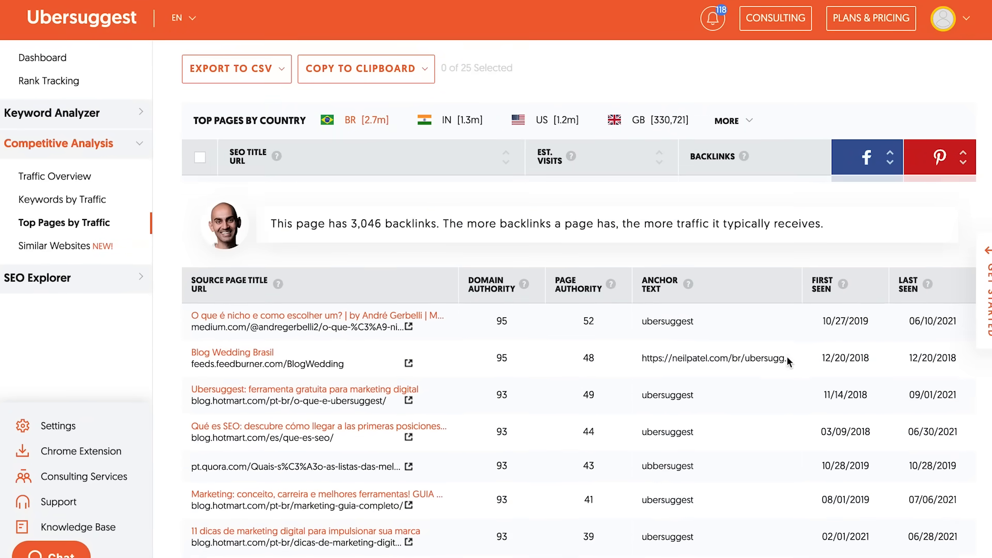
pyautogui.click(56, 246)
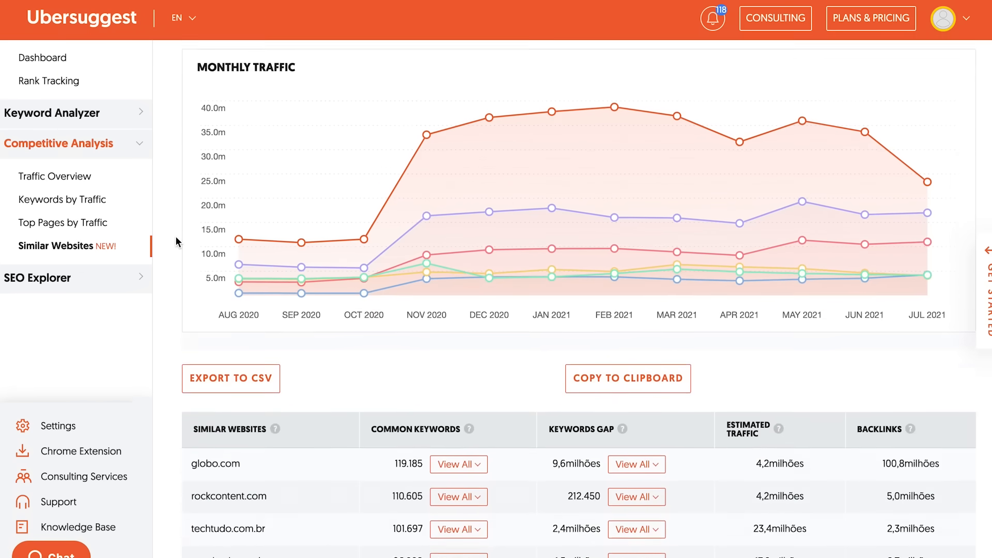
# Scroll the similar websites list, then return to neilpatel.com's Brazil Top Pages by Traffic.
pyautogui.scroll(-3)
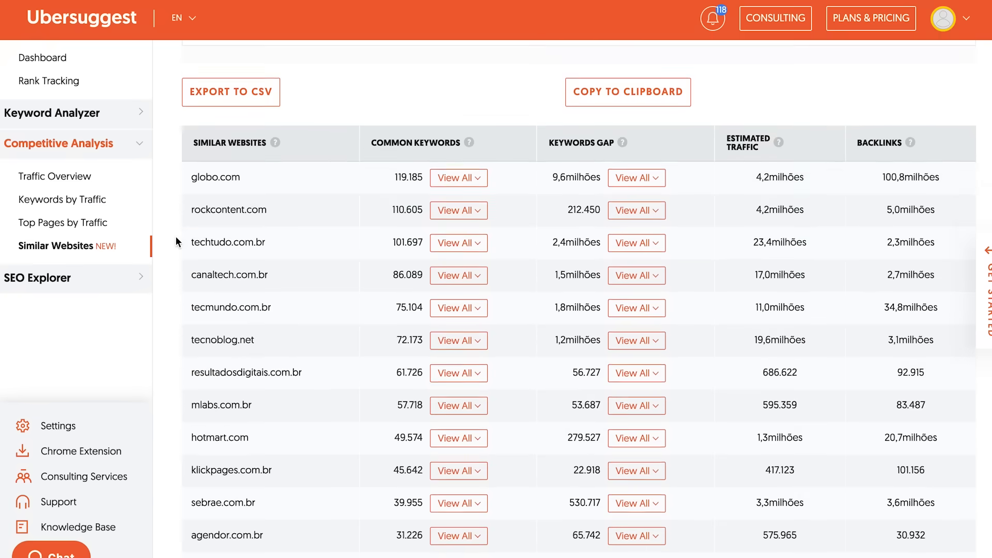
pyautogui.scroll(-3)
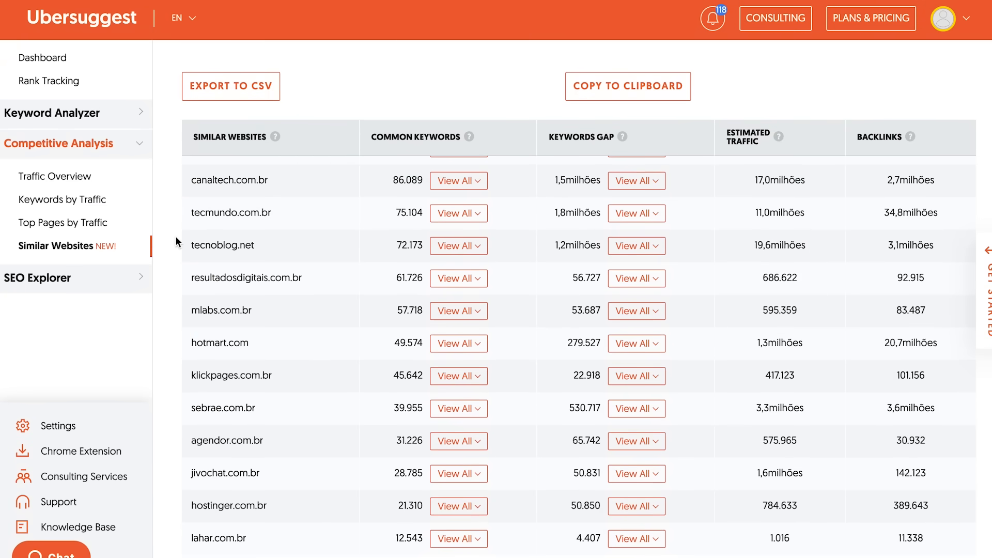
pyautogui.click(63, 223)
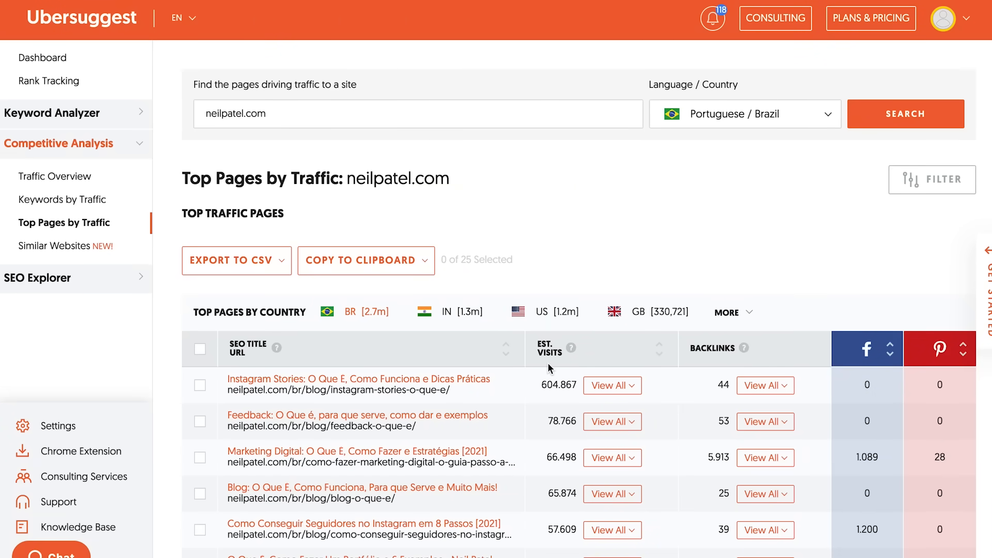
# Show the 452 keyword ideas for 'online marketing' in English / United States.
pyautogui.click(62, 199)
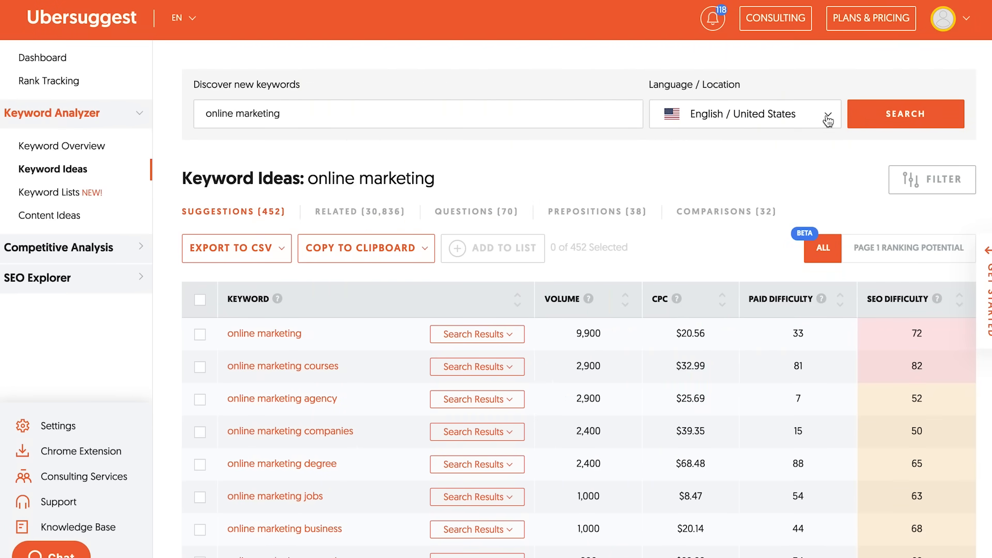
# Set the keyword location to English / New York, New York, United States.
pyautogui.click(745, 114)
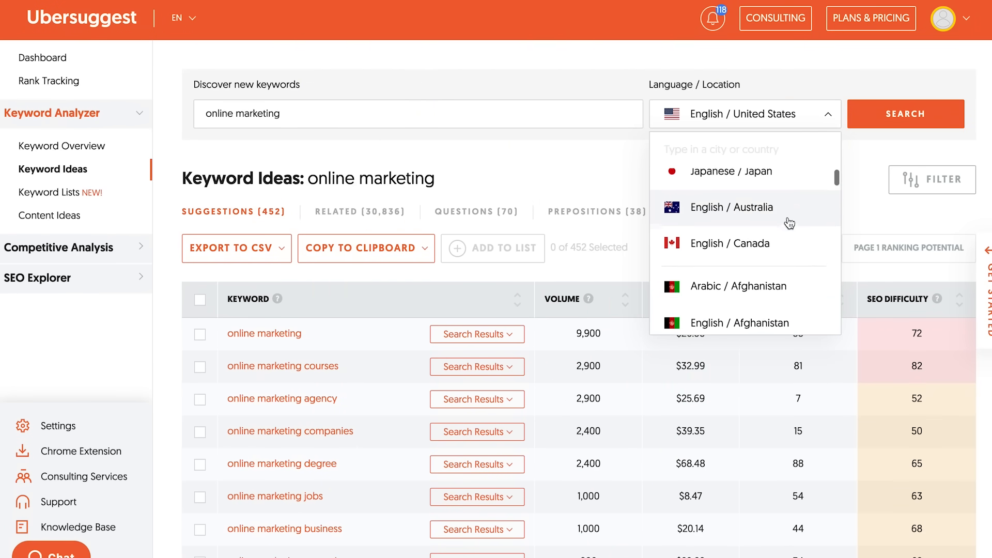
pyautogui.click(731, 243)
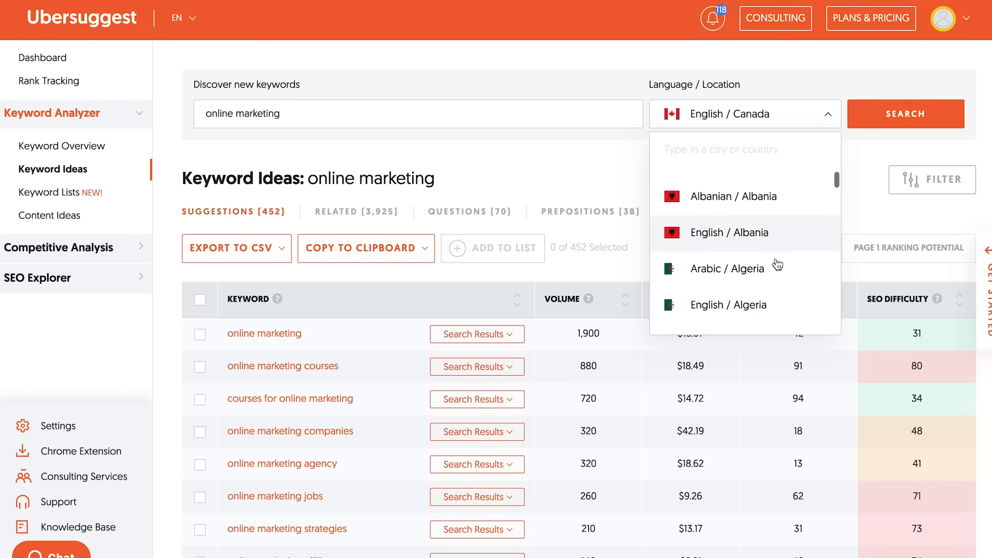
pyautogui.scroll(-3)
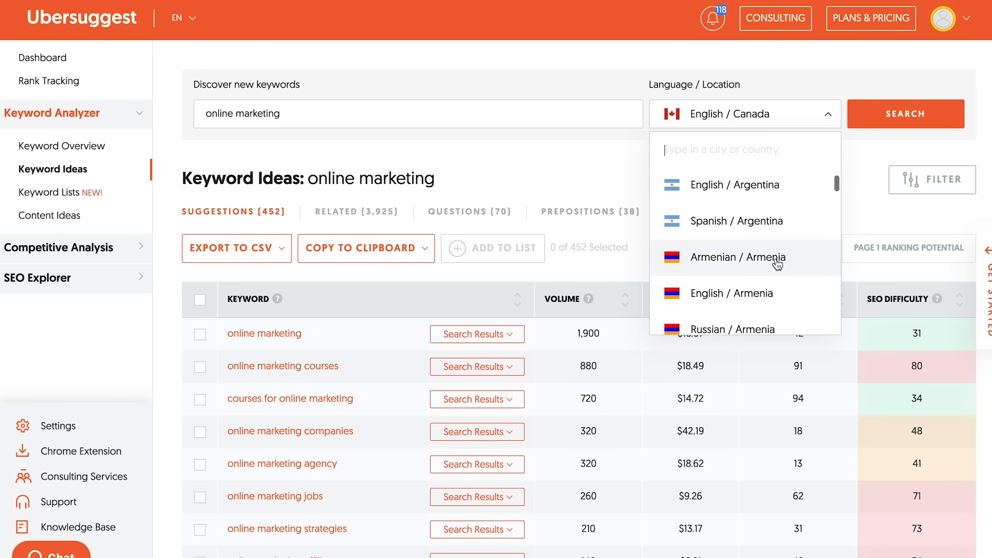
pyautogui.scroll(-3)
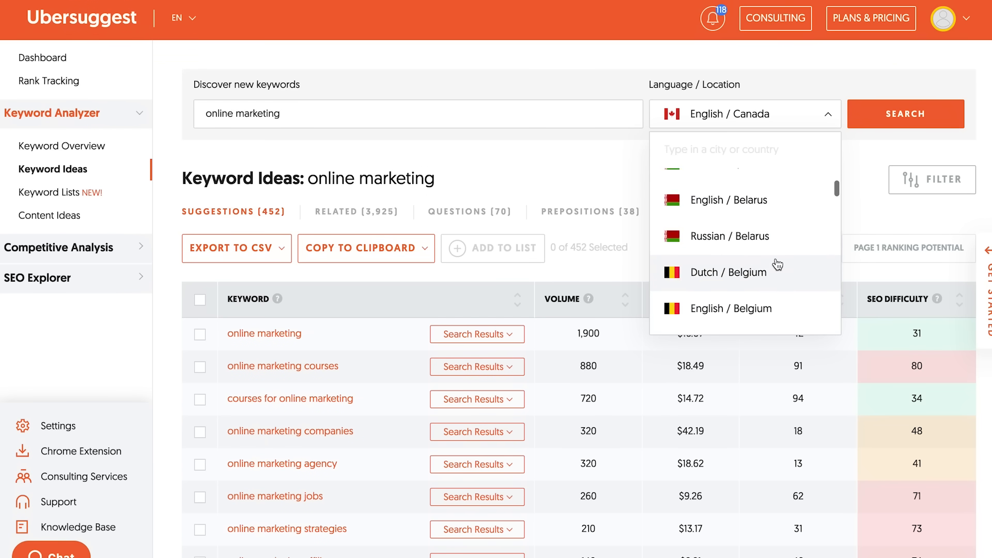
pyautogui.scroll(-3)
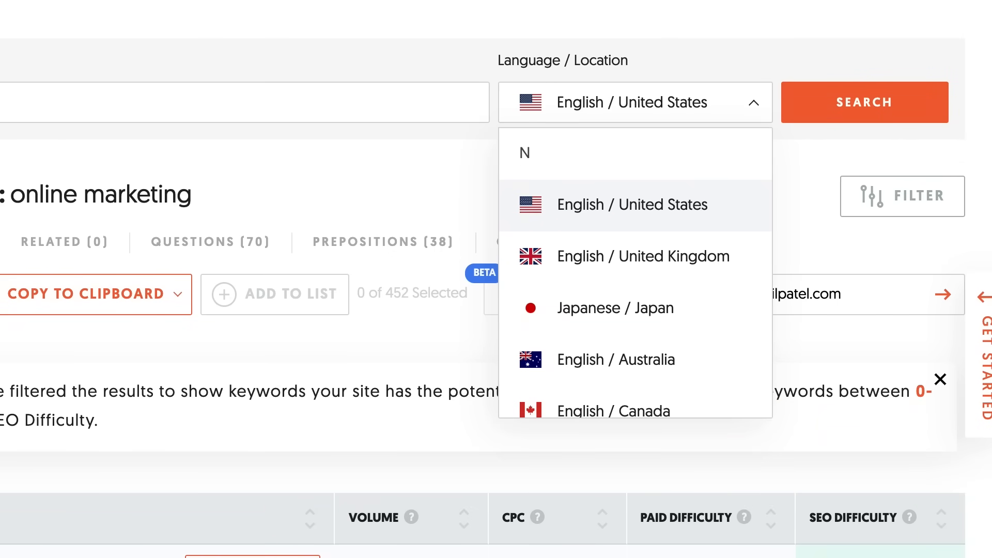
pyautogui.write('New York')
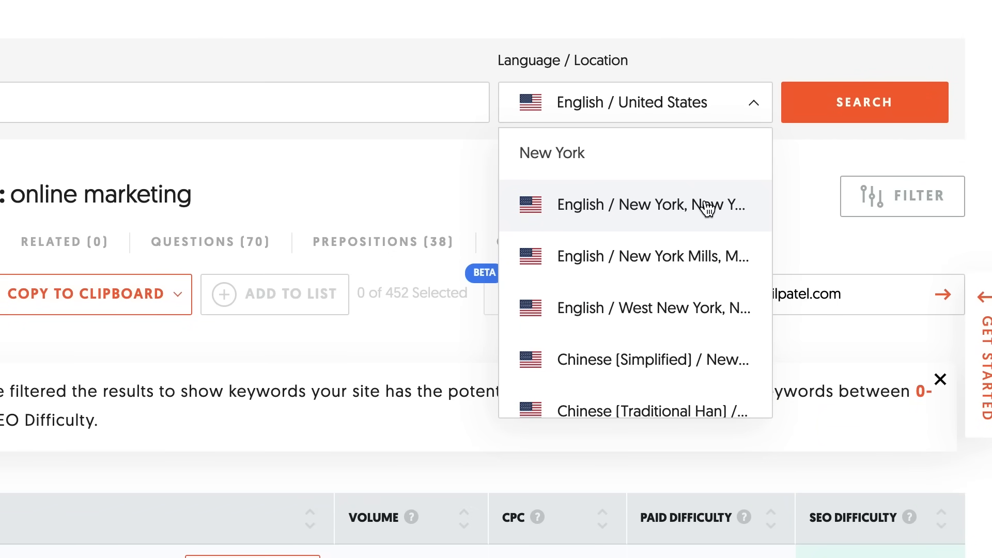
pyautogui.click(633, 205)
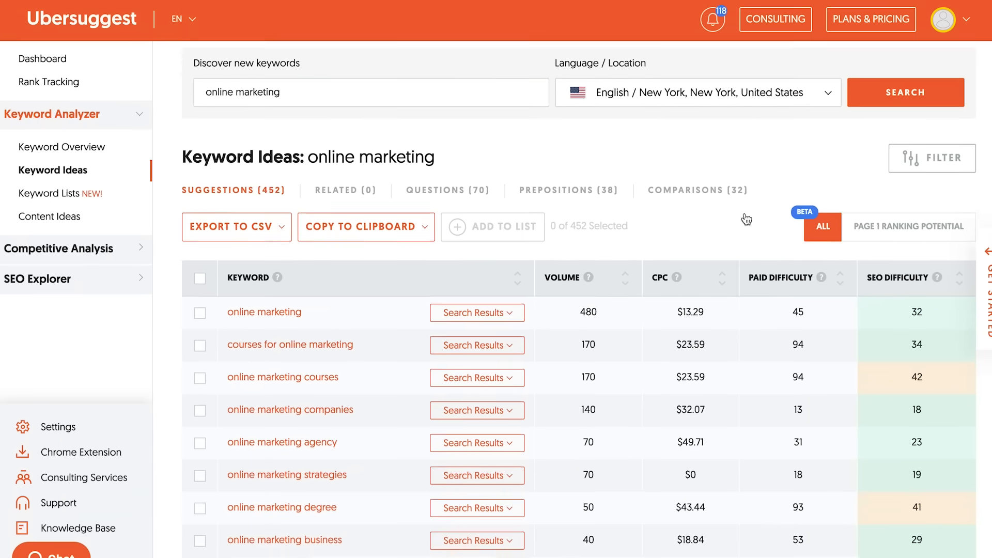
# Open Content Ideas for 'online marketing' to see popular pages with visits, backlinks and shares.
pyautogui.scroll(-3)
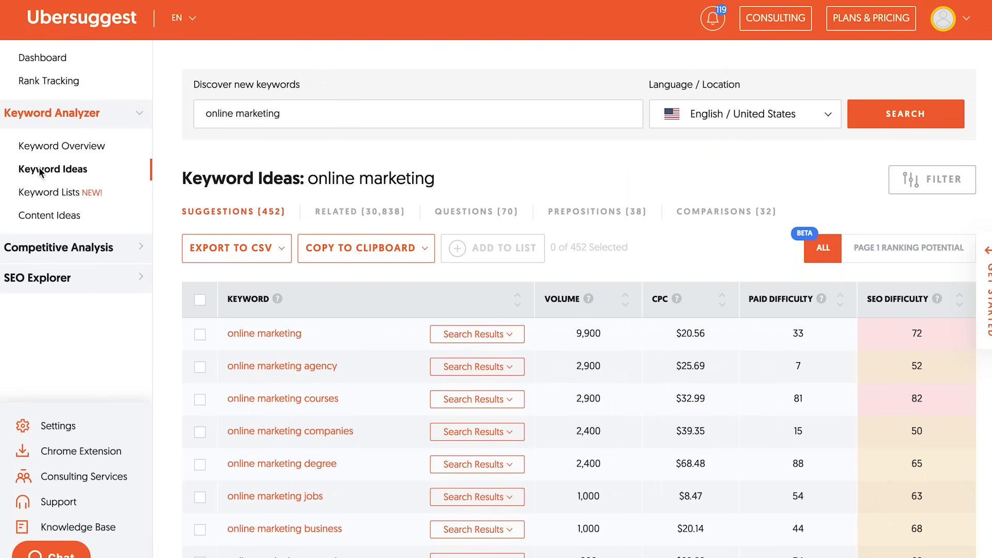
pyautogui.click(50, 215)
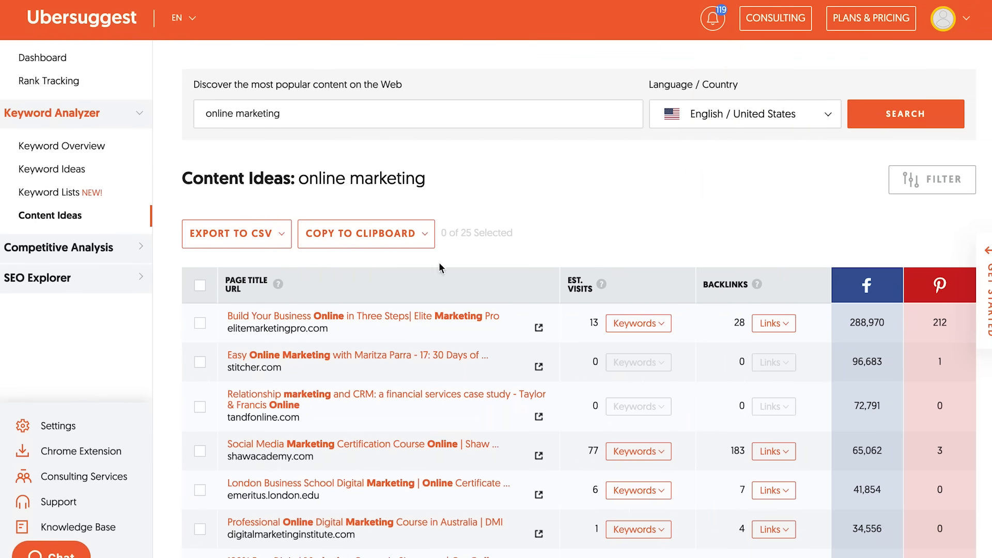
# Browse content ideas, view neilpatel.com's 3.7m backlinks, then open Backlink Opportunity.
pyautogui.scroll(-3)
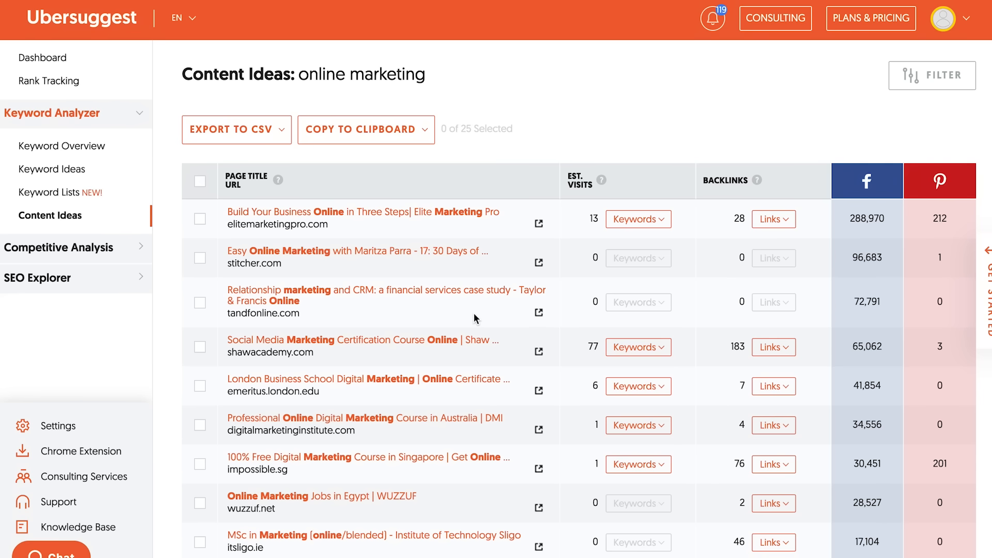
pyautogui.click(39, 229)
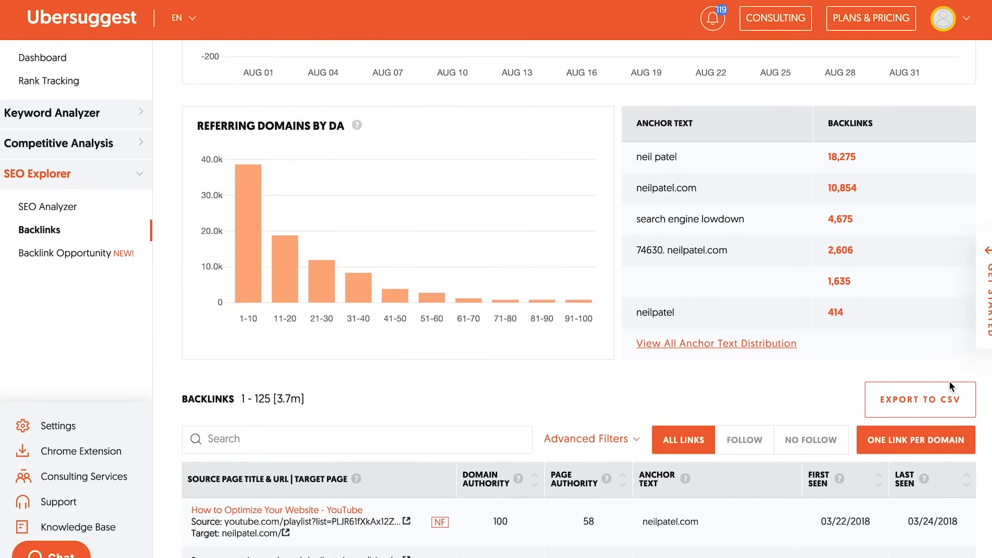
pyautogui.scroll(-3)
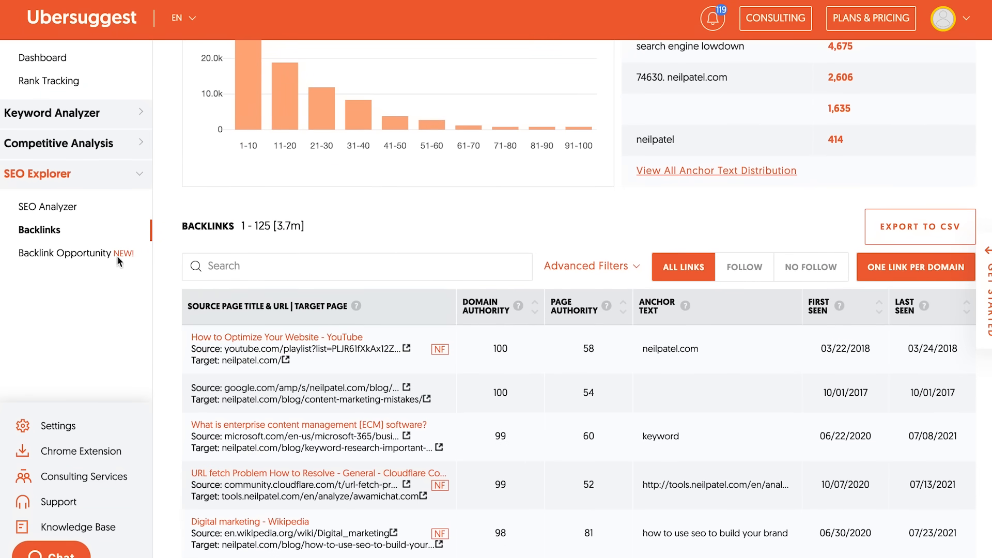
pyautogui.click(64, 253)
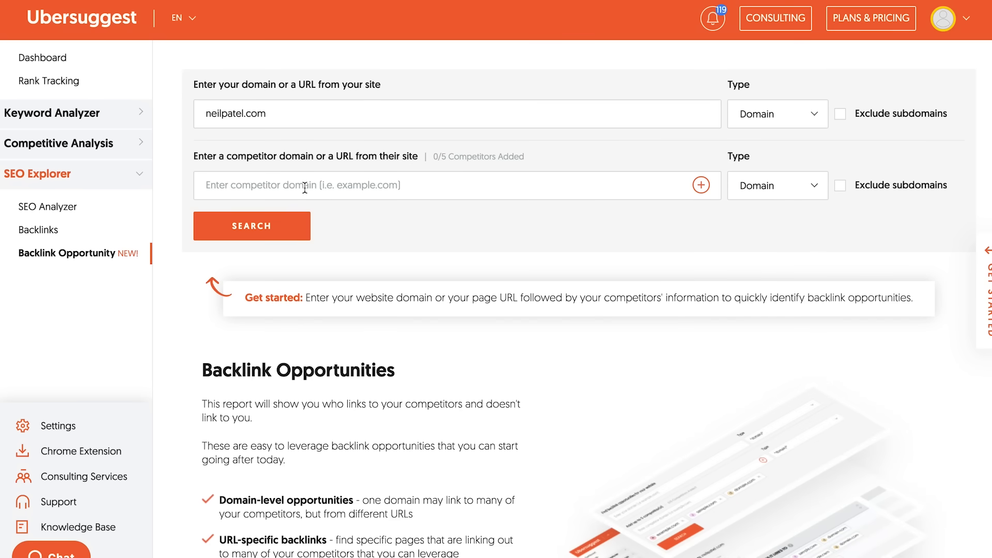
# Add moz.com as competitor to find domains like apple.com linking to it but not neilpatel.com.
pyautogui.write('moz.')
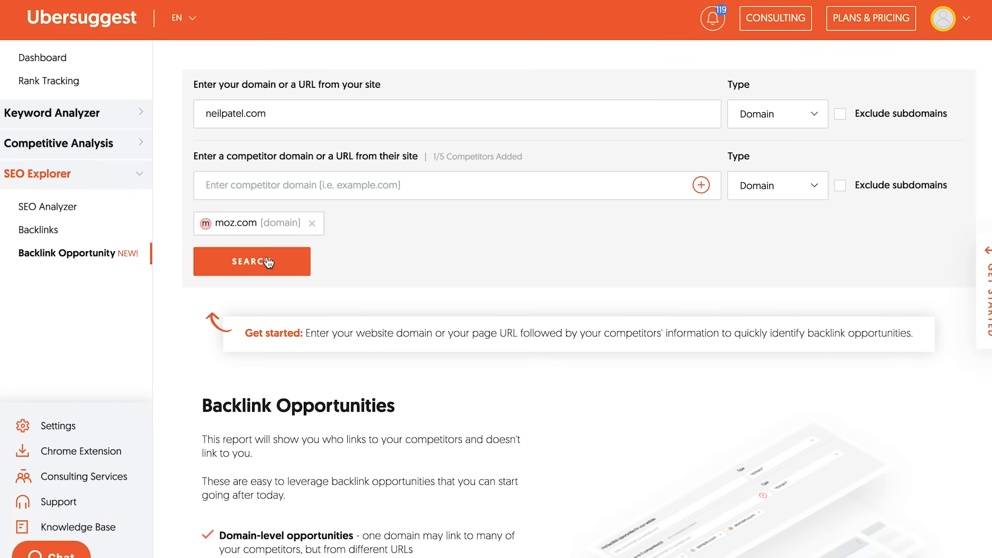
pyautogui.click(252, 261)
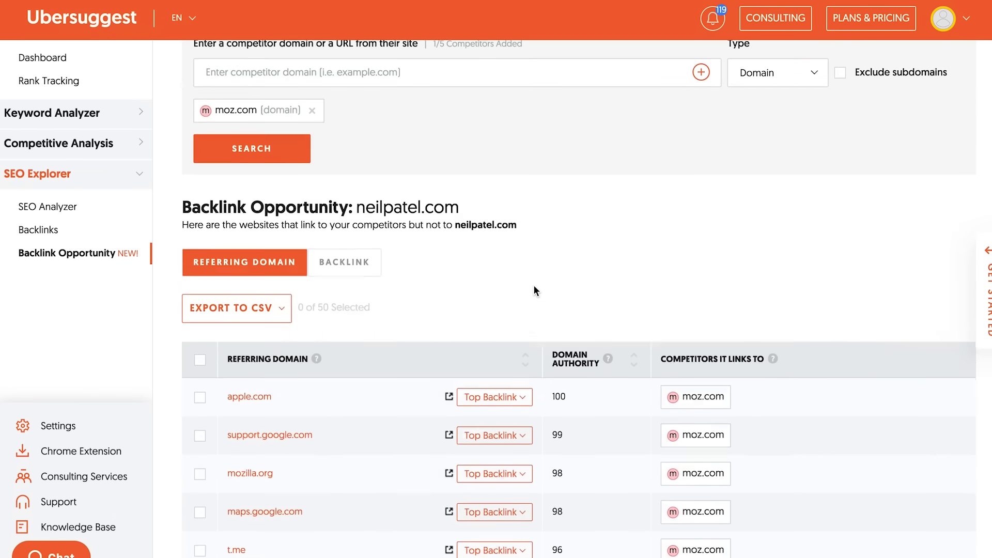
pyautogui.scroll(-3)
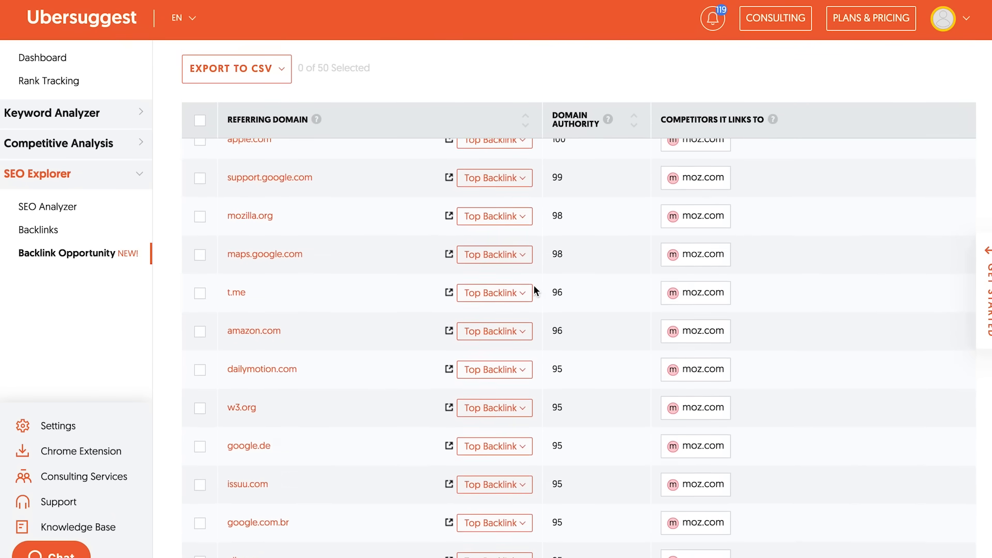